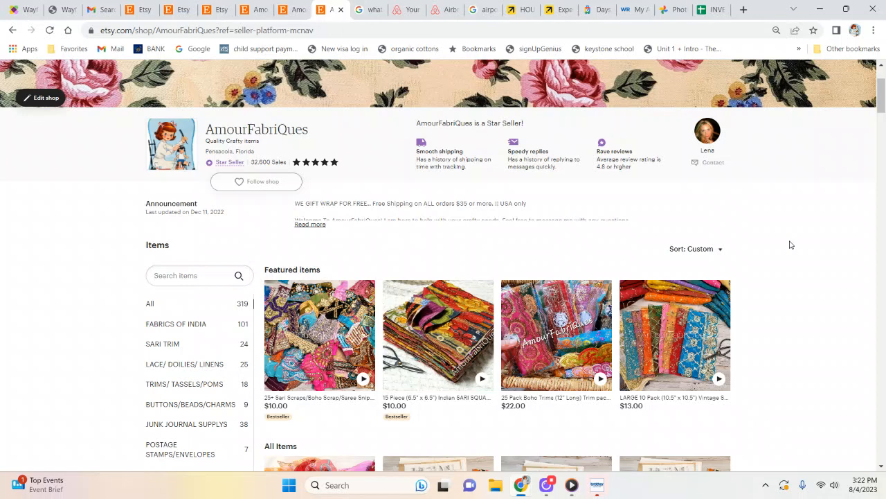
{"action": "mouse_move", "coordinate": [748, 327]}
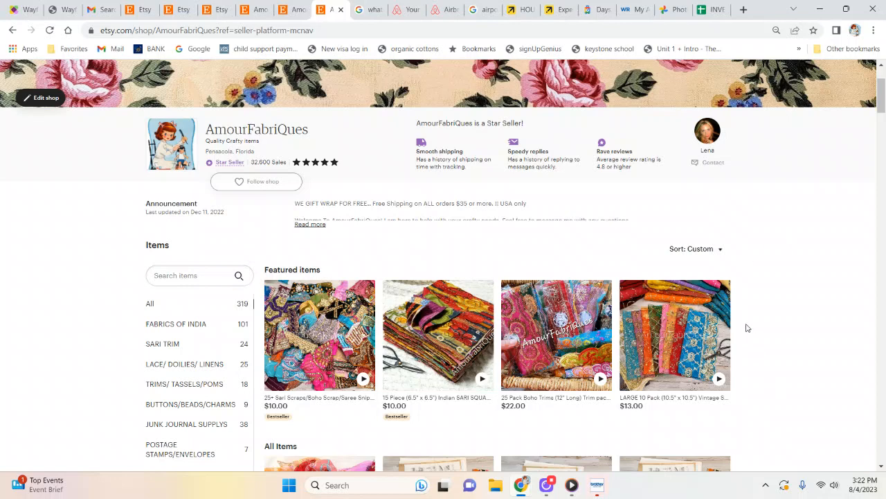
{"action": "mouse_move", "coordinate": [814, 232]}
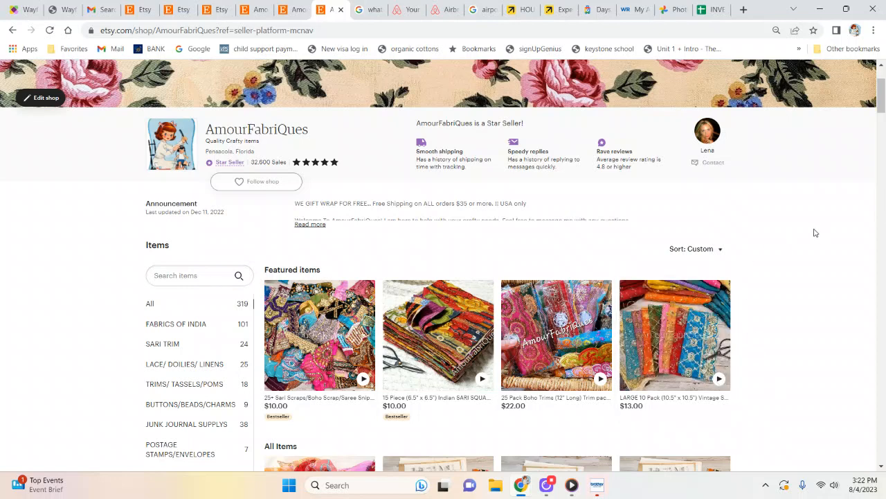
Show the shop's LACE/ DOILIES/ LINENS section and scroll its crochet doily listings
{"action": "scroll", "scroll_direction": "down", "scroll_amount": 3}
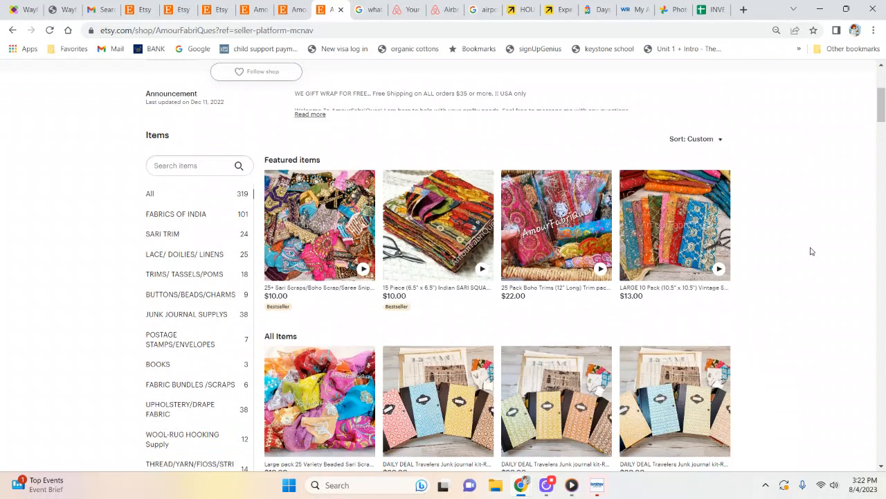
{"action": "scroll", "scroll_direction": "down", "scroll_amount": 3}
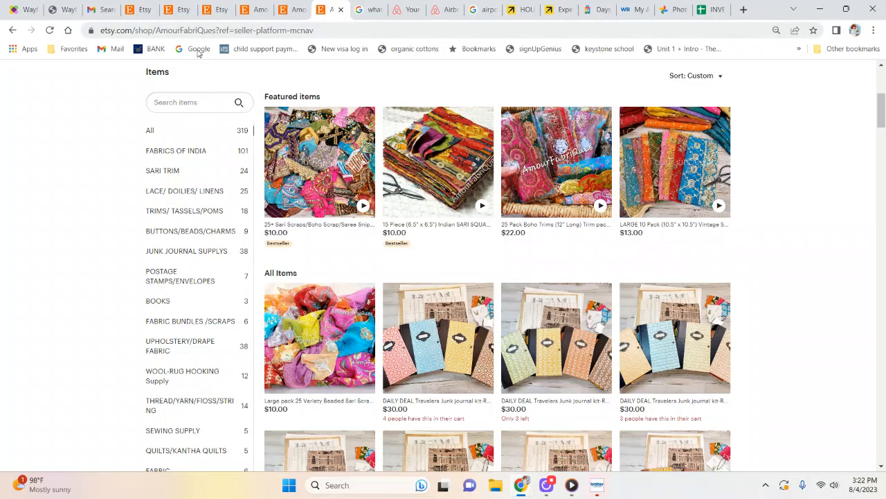
{"action": "mouse_move", "coordinate": [74, 178]}
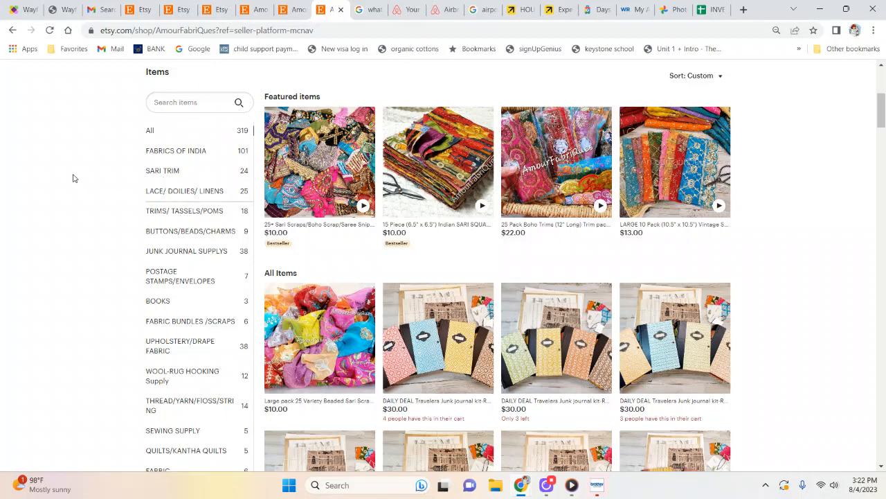
{"action": "scroll", "scroll_direction": "up", "scroll_amount": 3}
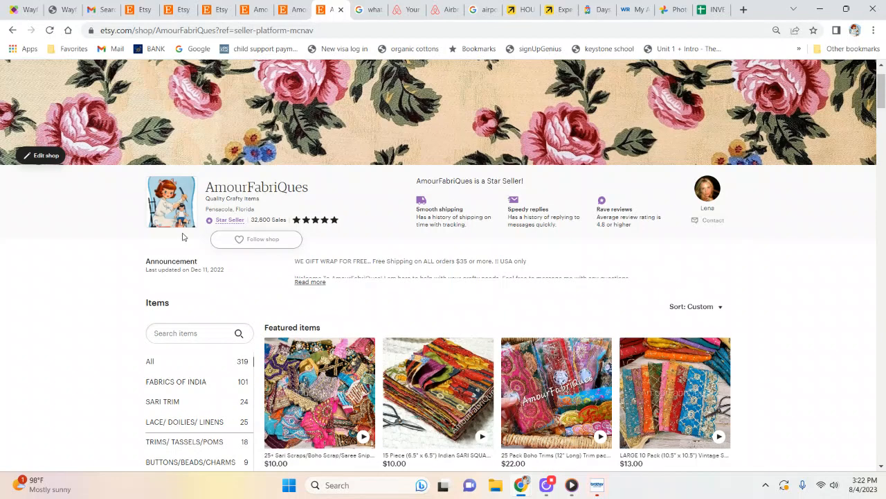
{"action": "scroll", "scroll_direction": "down", "scroll_amount": 3}
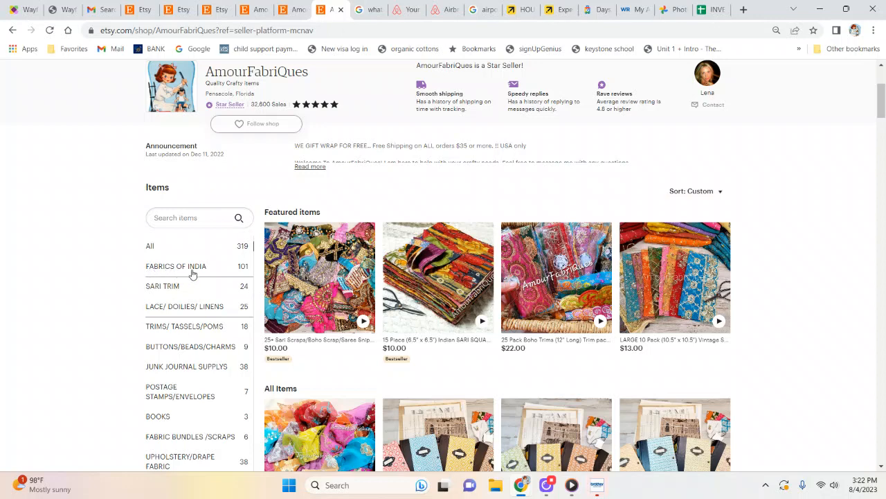
{"action": "mouse_move", "coordinate": [165, 291]}
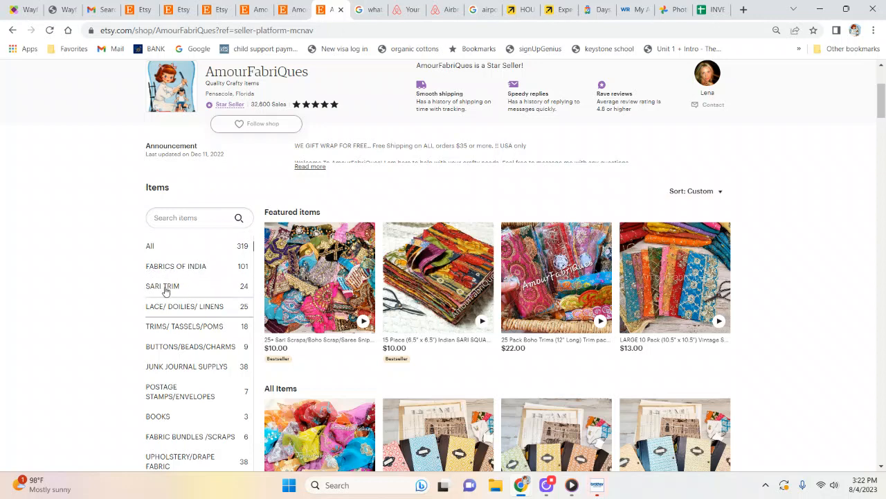
{"action": "left_click", "coordinate": [184, 307]}
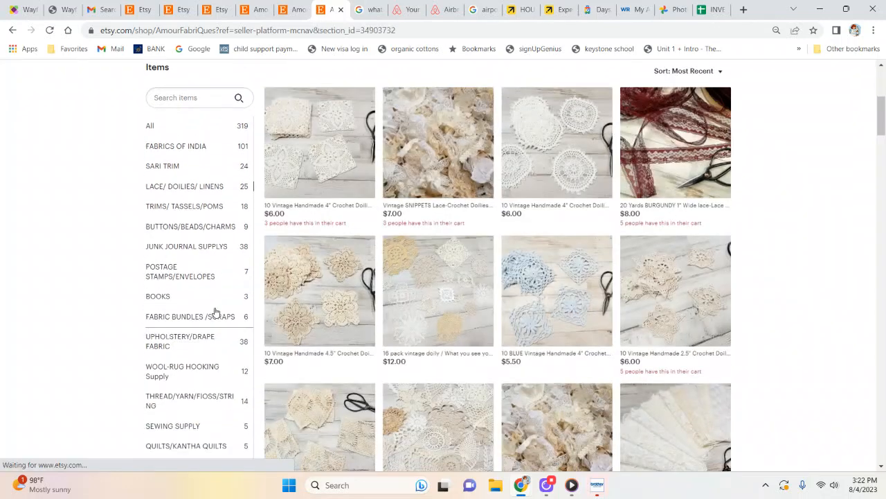
{"action": "scroll", "scroll_direction": "down", "scroll_amount": 3}
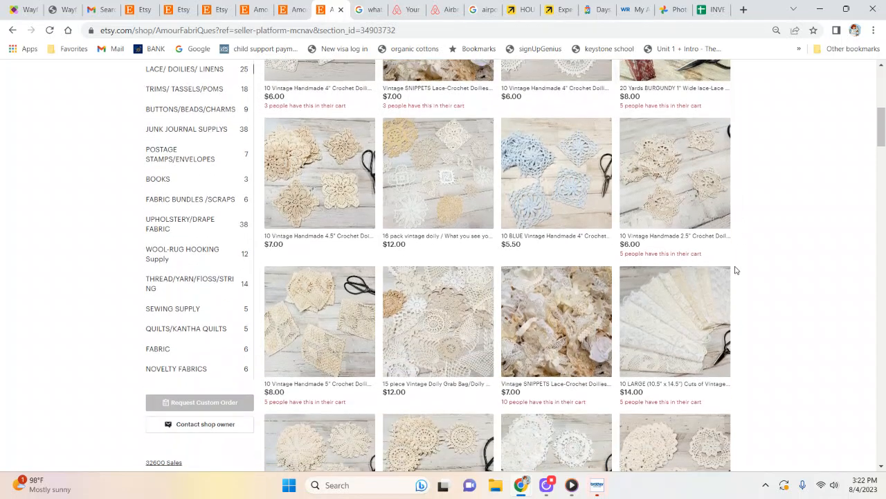
{"action": "mouse_move", "coordinate": [687, 330]}
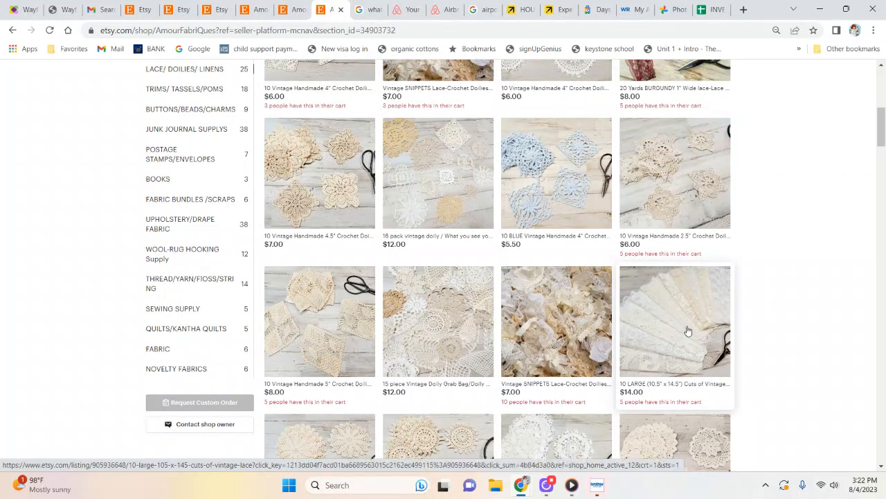
{"action": "mouse_move", "coordinate": [700, 327]}
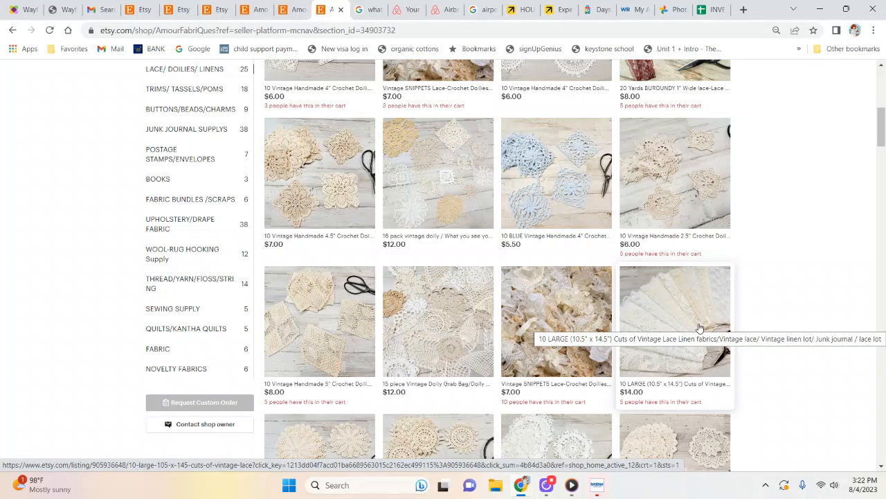
{"action": "mouse_move", "coordinate": [784, 302]}
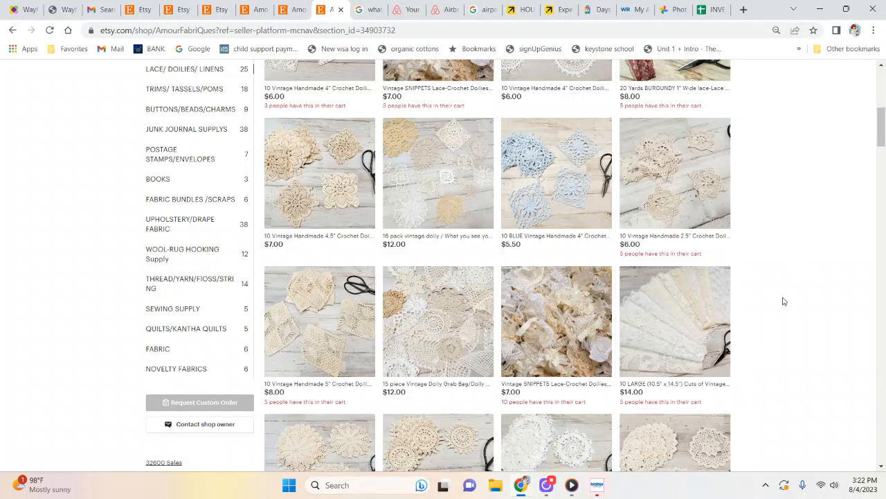
{"action": "scroll", "scroll_direction": "down", "scroll_amount": 3}
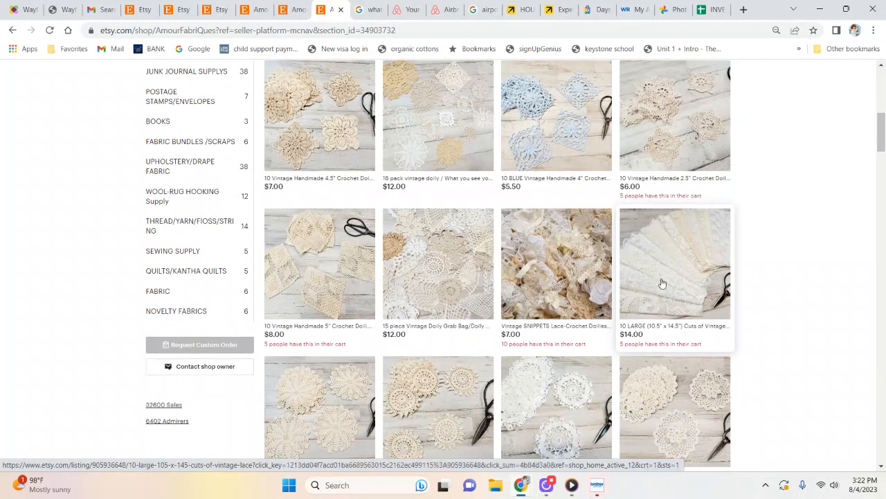
{"action": "mouse_move", "coordinate": [617, 328]}
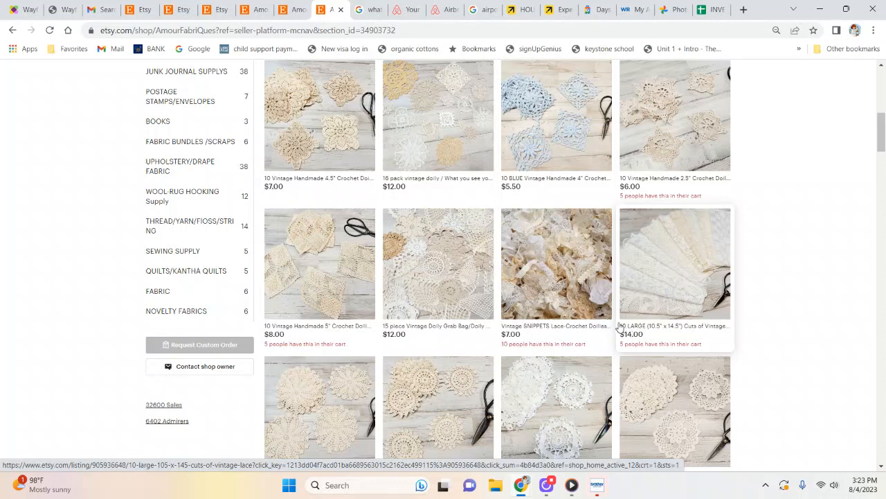
{"action": "mouse_move", "coordinate": [632, 333]}
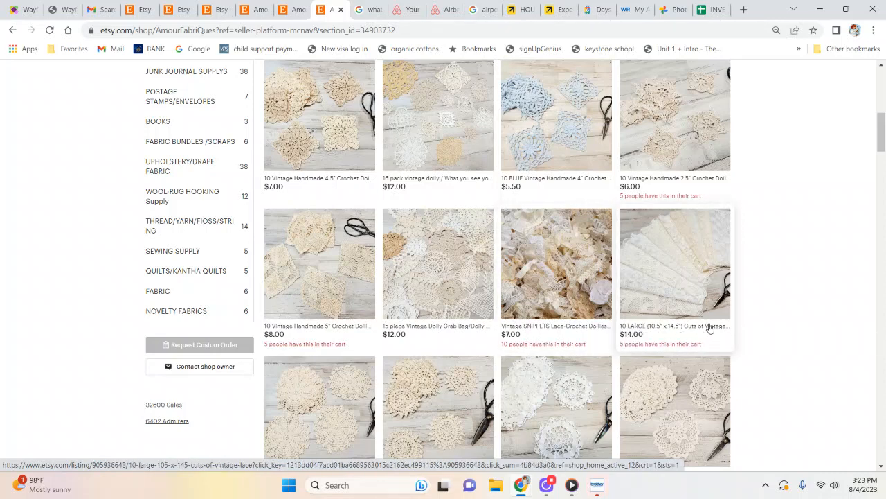
{"action": "mouse_move", "coordinate": [834, 267]}
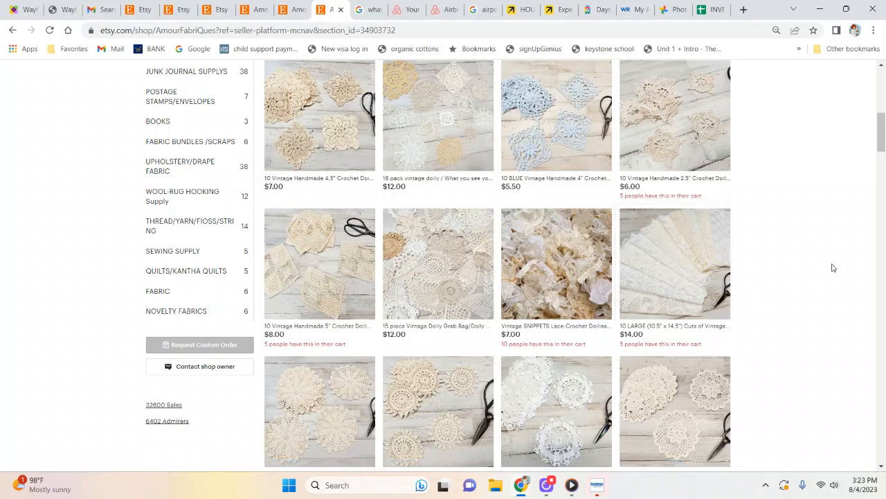
{"action": "mouse_move", "coordinate": [683, 287]}
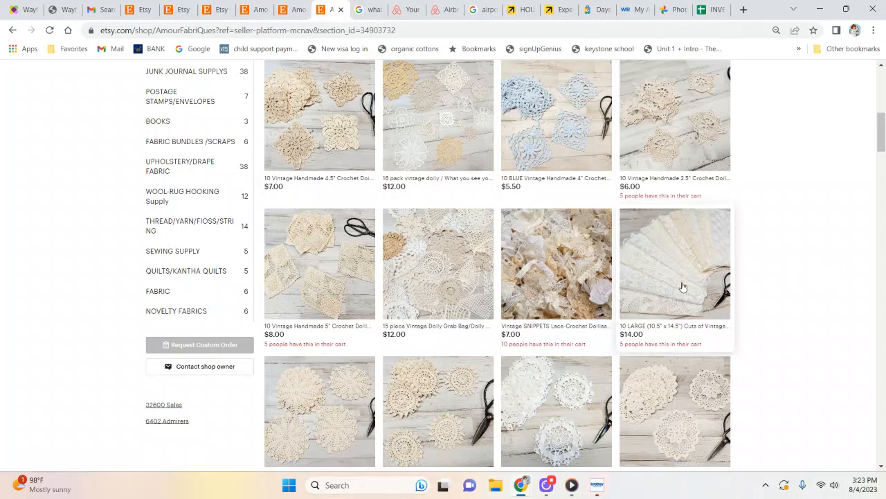
{"action": "mouse_move", "coordinate": [657, 325]}
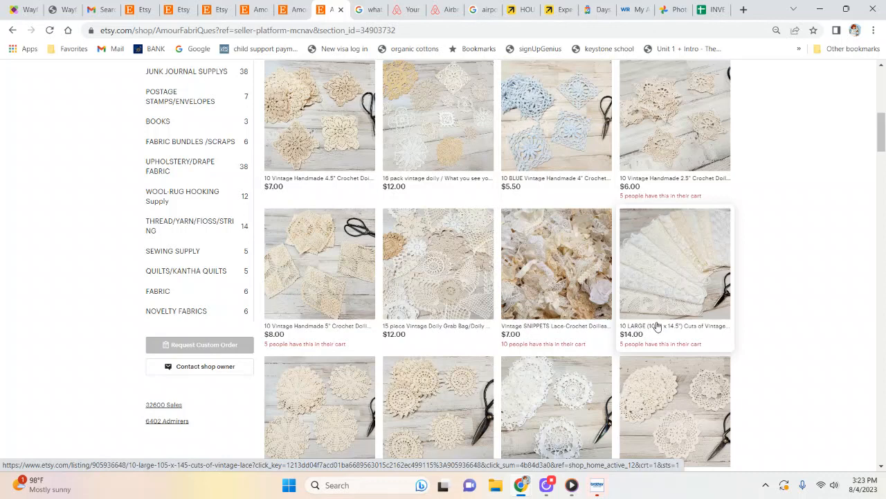
{"action": "mouse_move", "coordinate": [781, 290]}
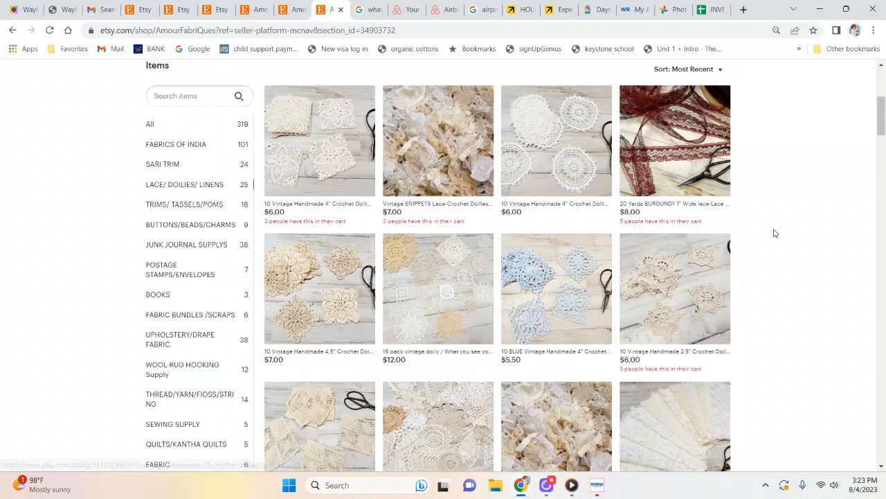
View the $6 vintage square crochet doilies listing's photos, then return to the shop's doilies
{"action": "left_click", "coordinate": [318, 140]}
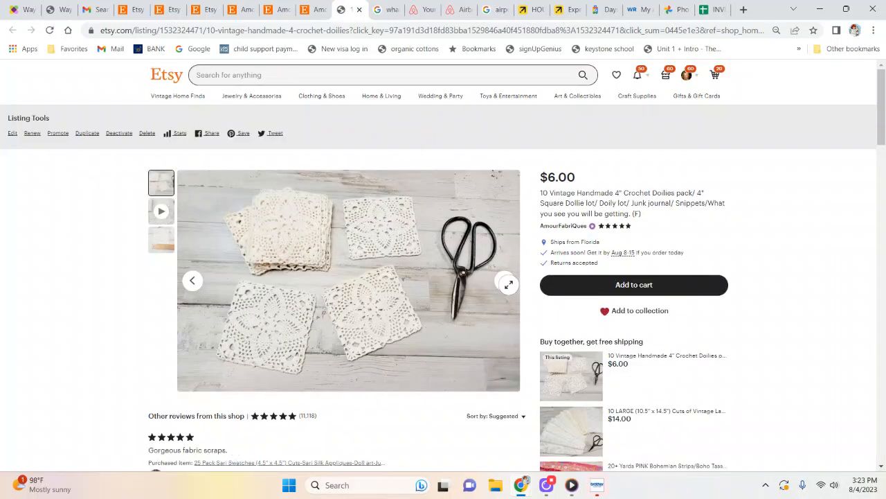
{"action": "left_click", "coordinate": [507, 282]}
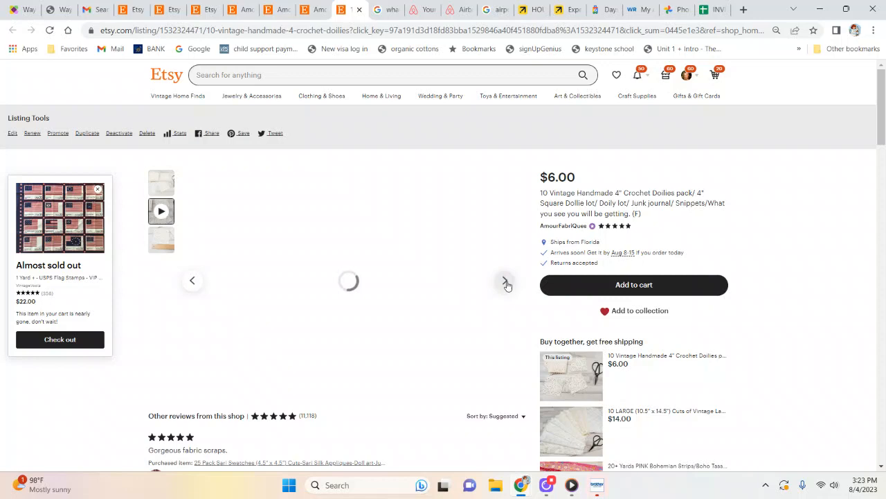
{"action": "left_click", "coordinate": [506, 283]}
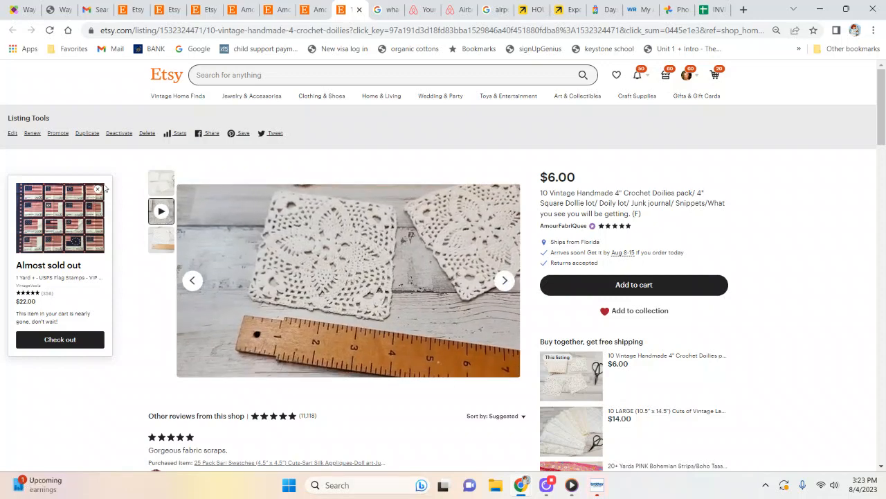
{"action": "left_click", "coordinate": [98, 189]}
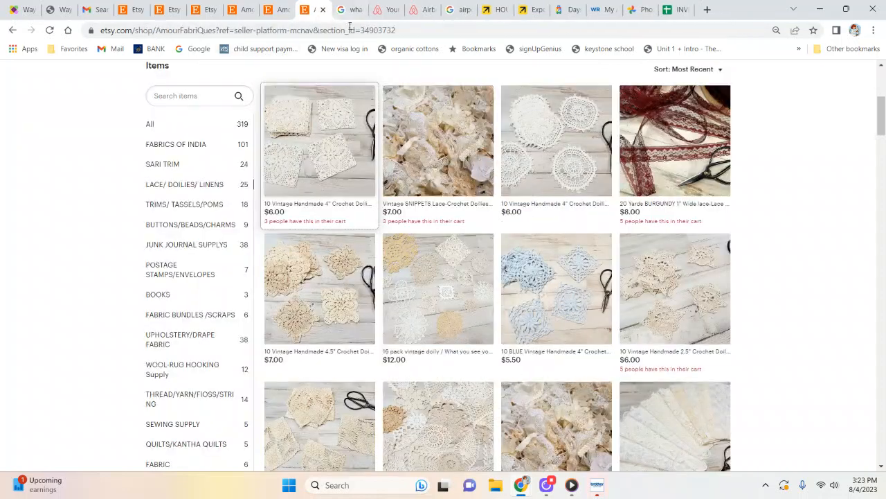
View the Vintage SNIPPETS lace crochet doilies listing's photos and the star doilies photo
{"action": "left_click", "coordinate": [438, 140]}
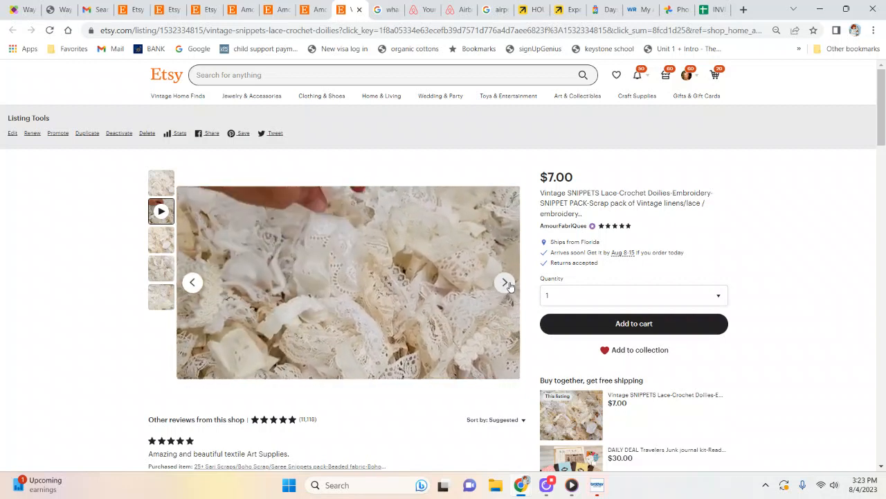
{"action": "left_click", "coordinate": [504, 283]}
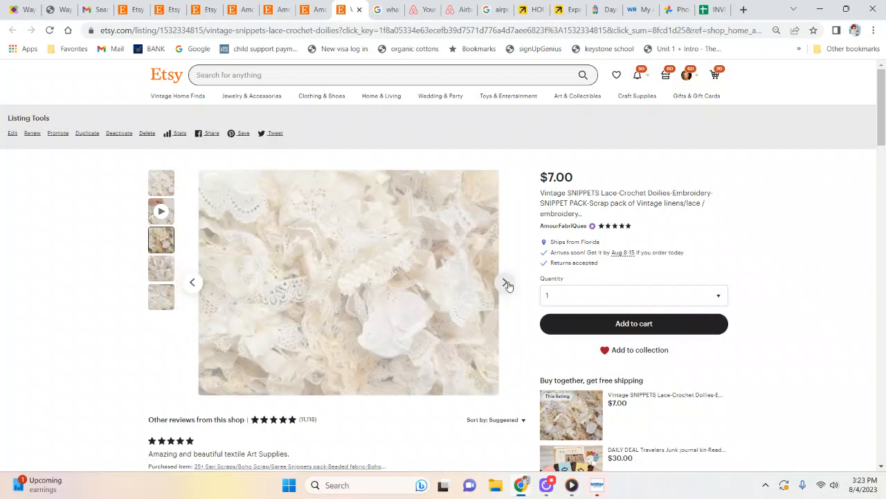
{"action": "left_click", "coordinate": [509, 283]}
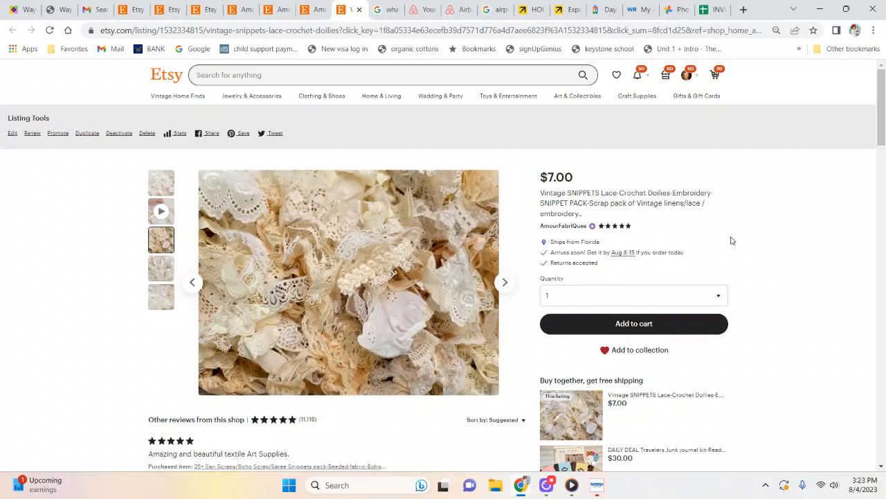
{"action": "mouse_move", "coordinate": [417, 6]}
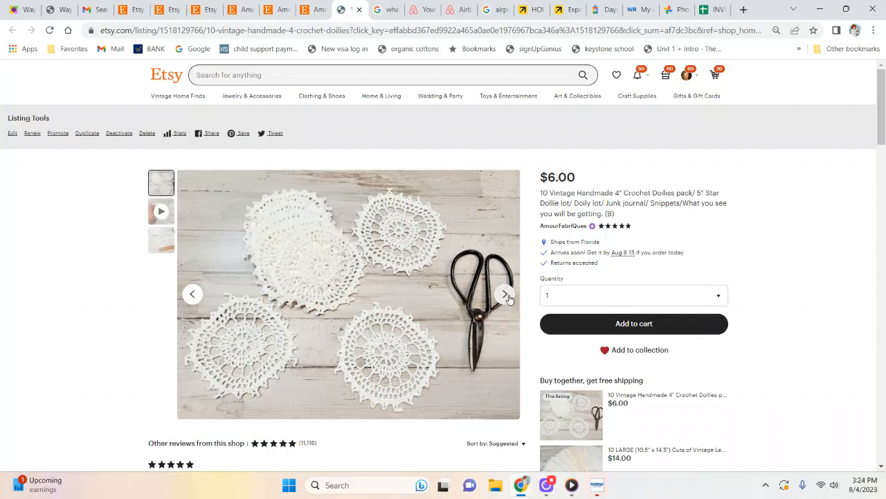
{"action": "left_click", "coordinate": [507, 293]}
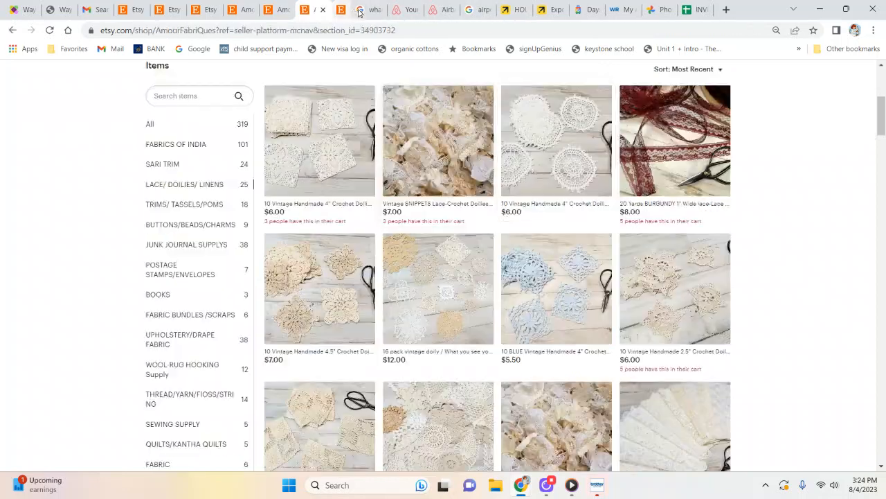
{"action": "scroll", "scroll_direction": "down", "scroll_amount": 3}
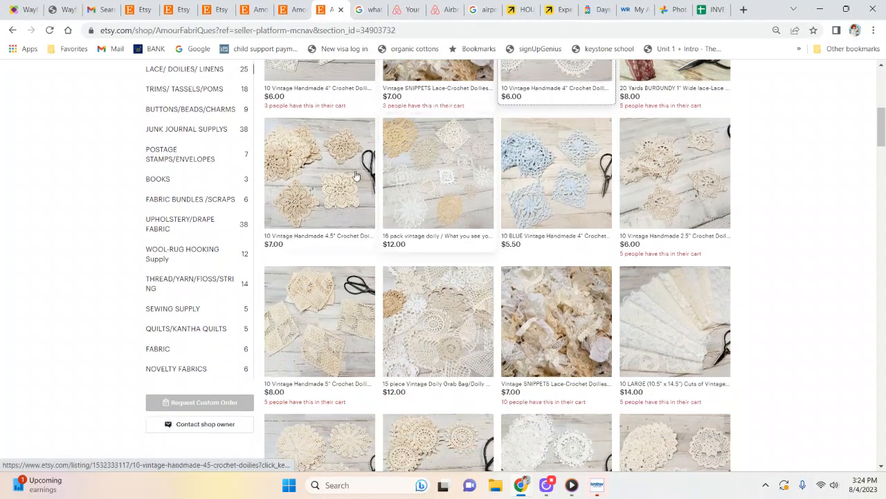
{"action": "left_click", "coordinate": [319, 175]}
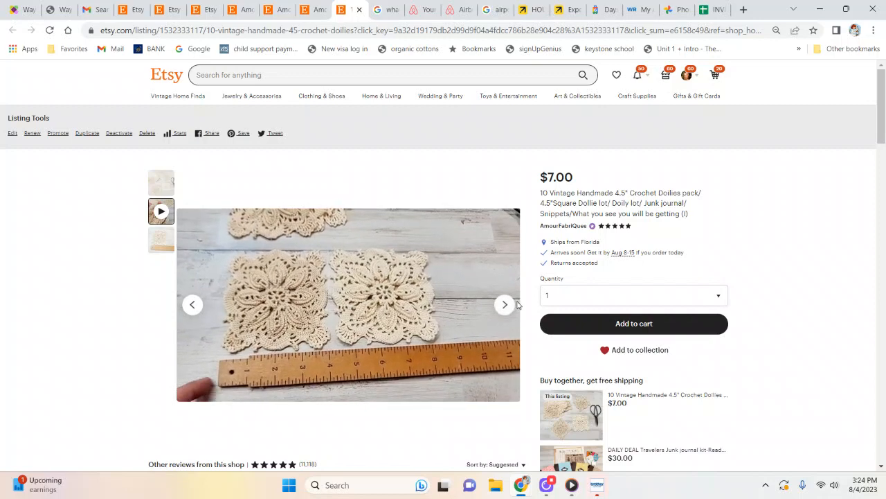
{"action": "left_click", "coordinate": [504, 305]}
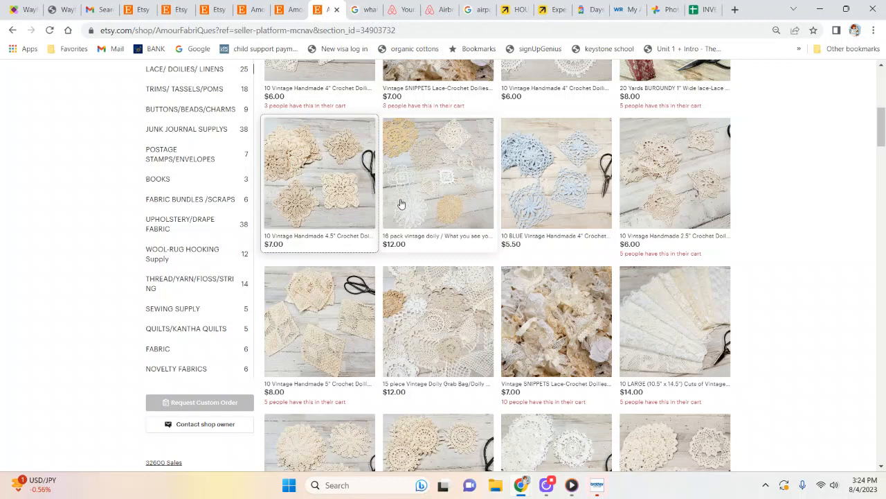
{"action": "left_click", "coordinate": [437, 172]}
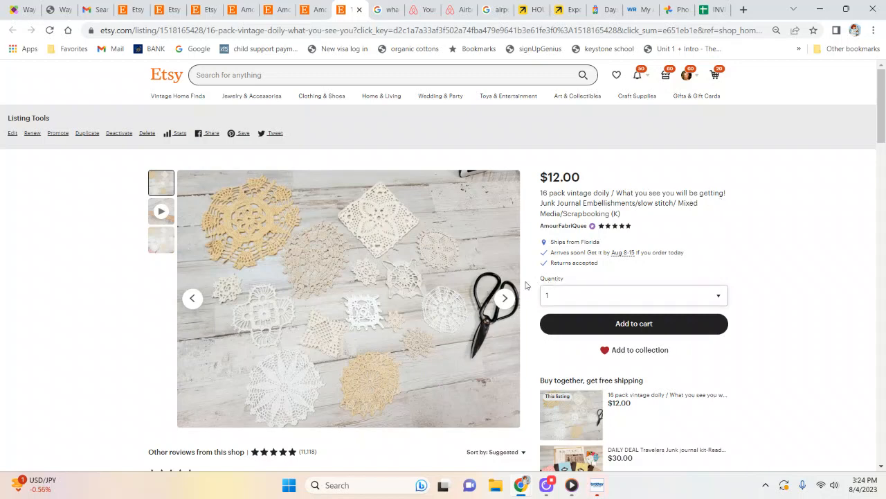
{"action": "left_click", "coordinate": [505, 298]}
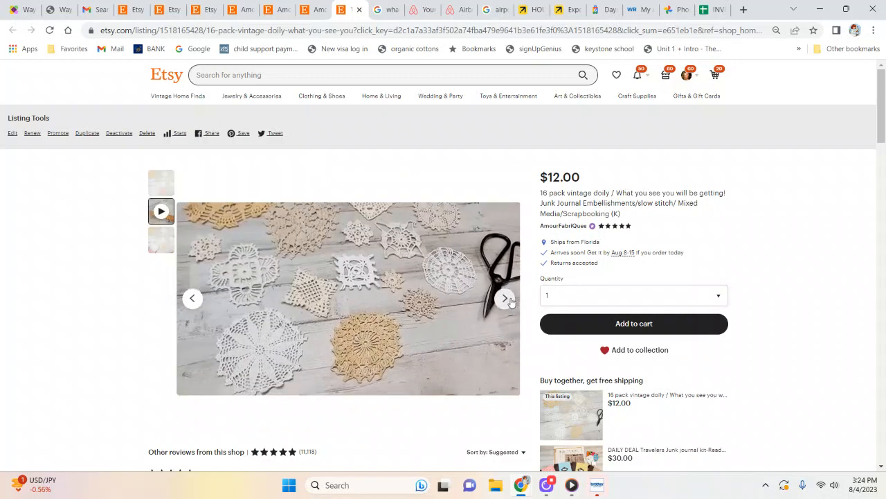
{"action": "left_click", "coordinate": [504, 299]}
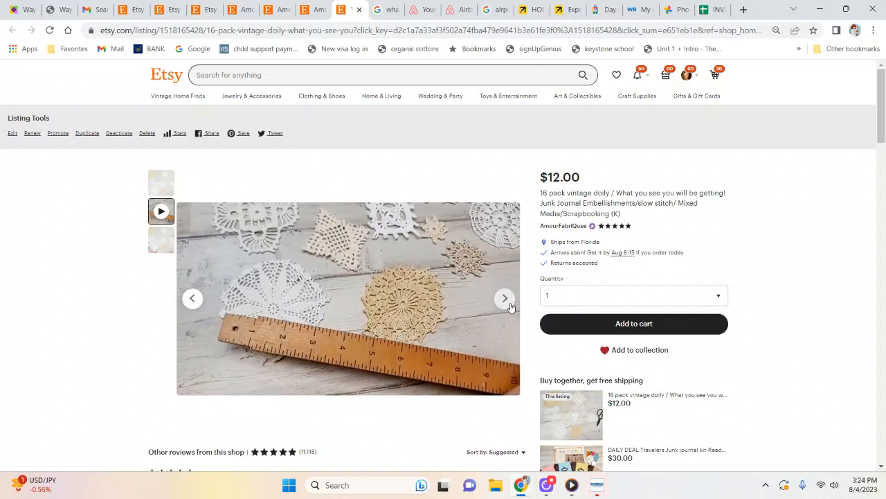
{"action": "left_click", "coordinate": [504, 299]}
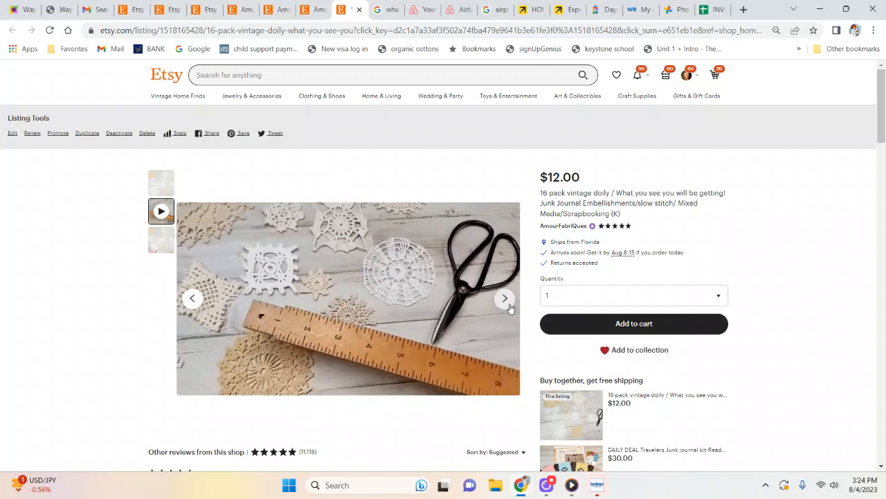
{"action": "left_click", "coordinate": [504, 299]}
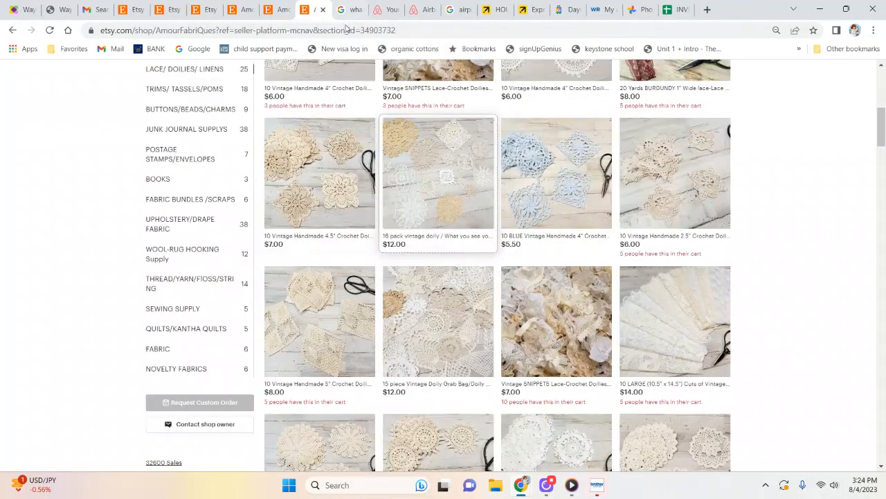
{"action": "mouse_move", "coordinate": [549, 200]}
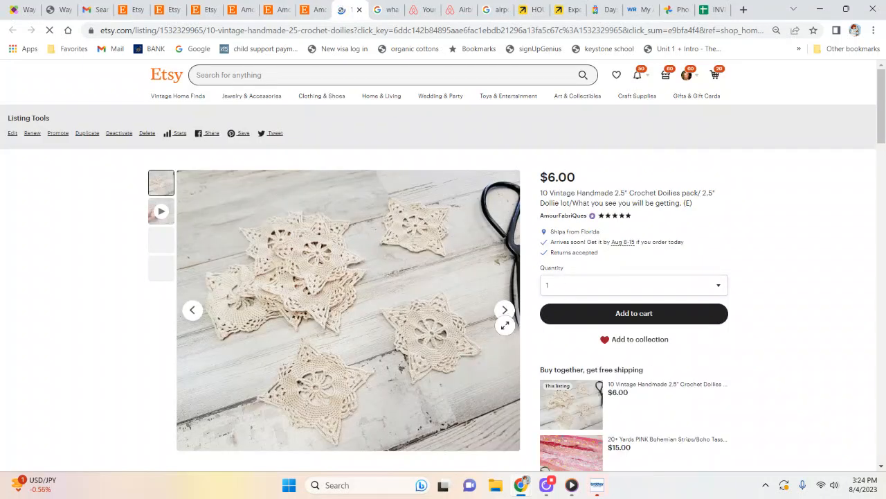
{"action": "left_click", "coordinate": [504, 310]}
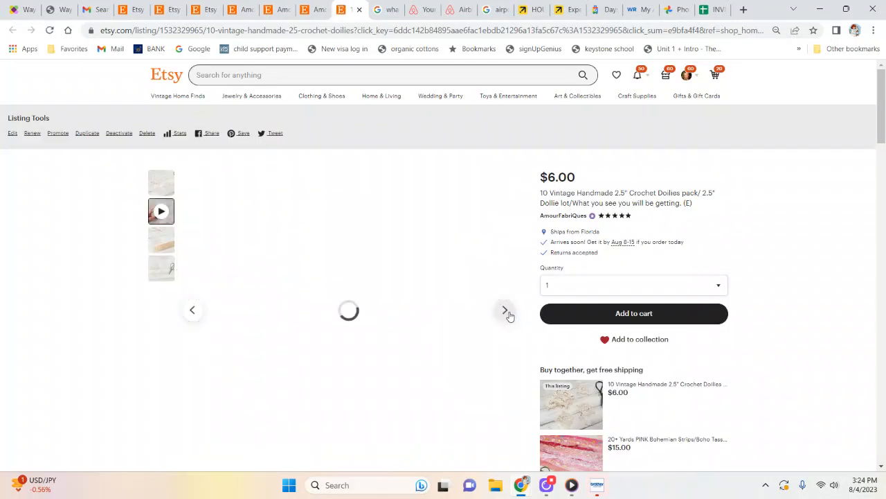
{"action": "left_click", "coordinate": [504, 311]}
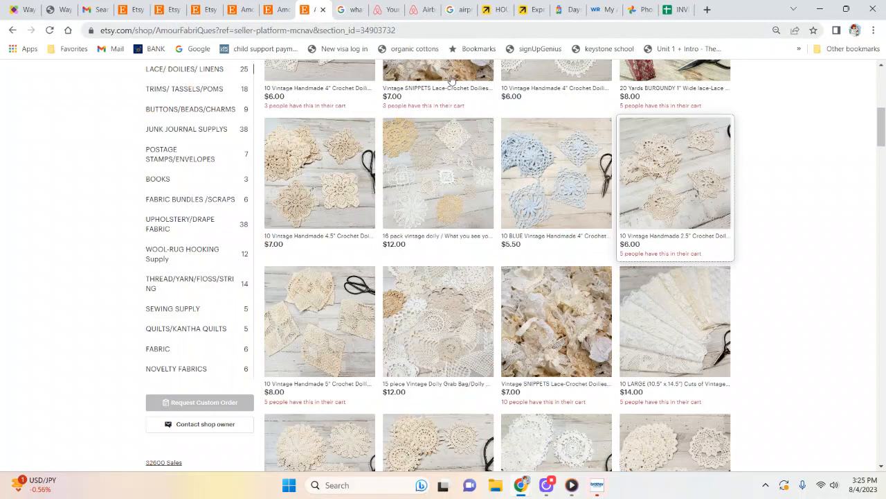
{"action": "scroll", "scroll_direction": "down", "scroll_amount": 3}
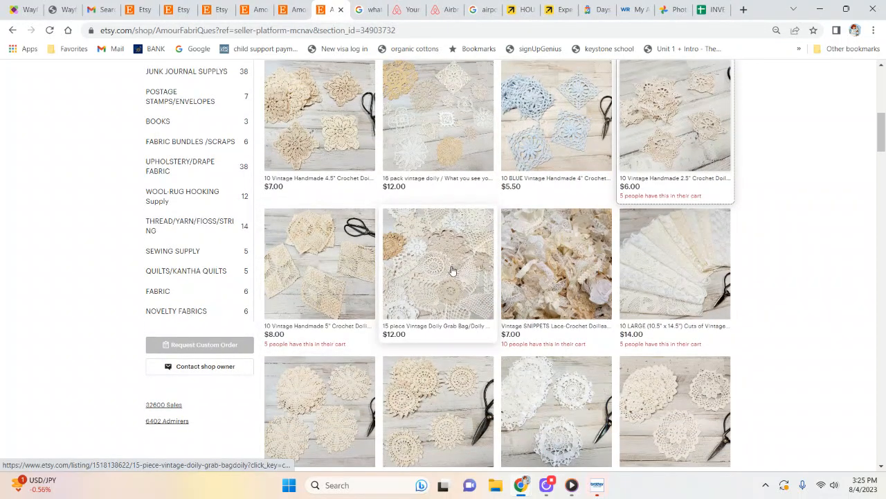
{"action": "left_click", "coordinate": [451, 270]}
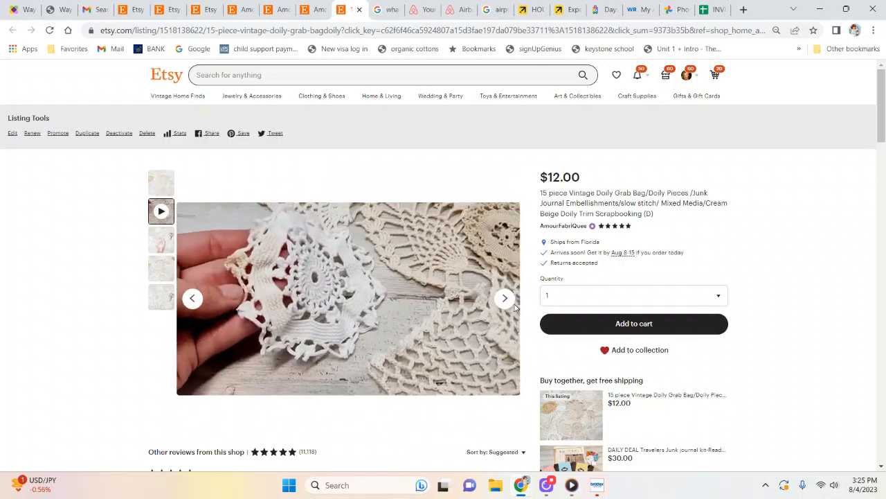
{"action": "left_click", "coordinate": [504, 298]}
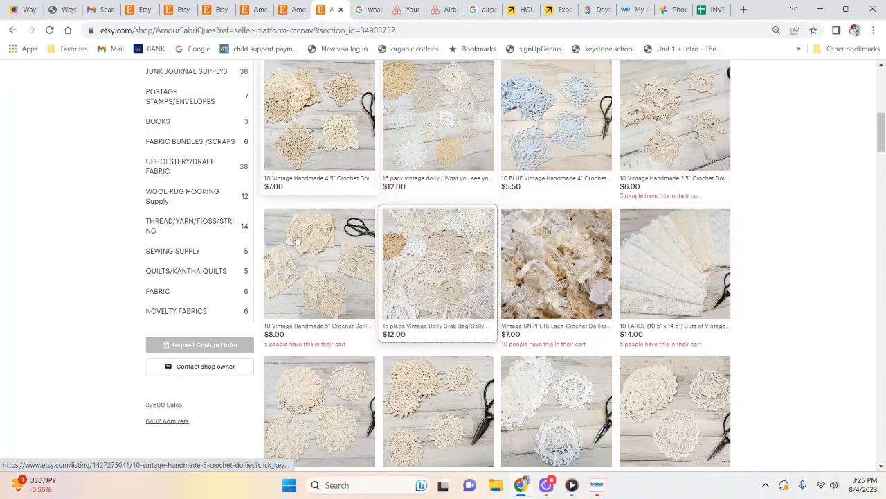
Scroll the AmourFabriQues lace grid to the 10 large vintage lace linen cuts listing
{"action": "scroll", "scroll_direction": "down", "scroll_amount": 3}
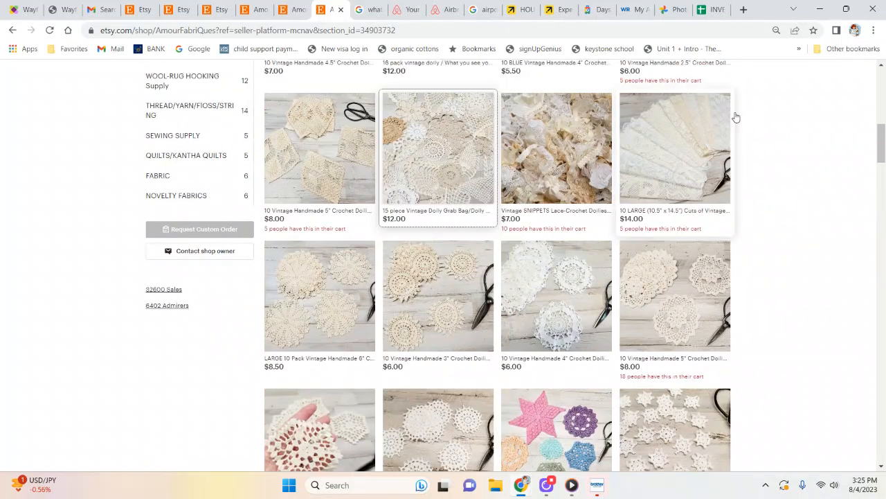
{"action": "mouse_move", "coordinate": [688, 156]}
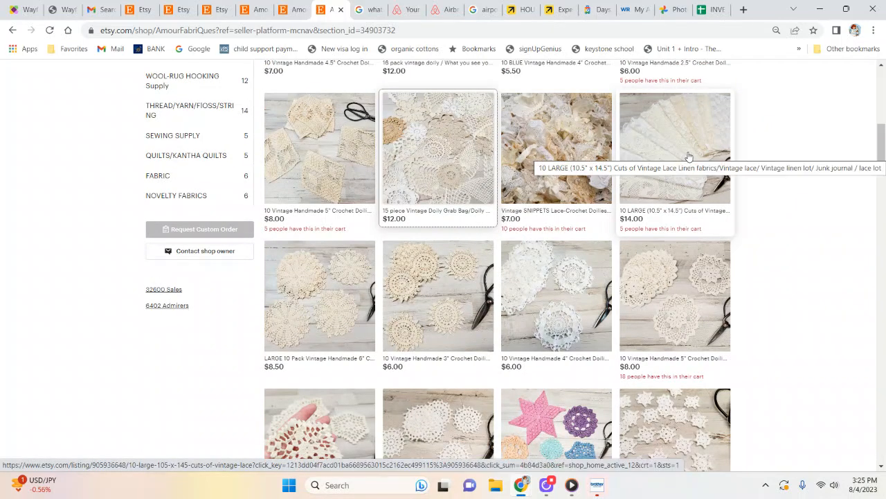
{"action": "mouse_move", "coordinate": [689, 172]}
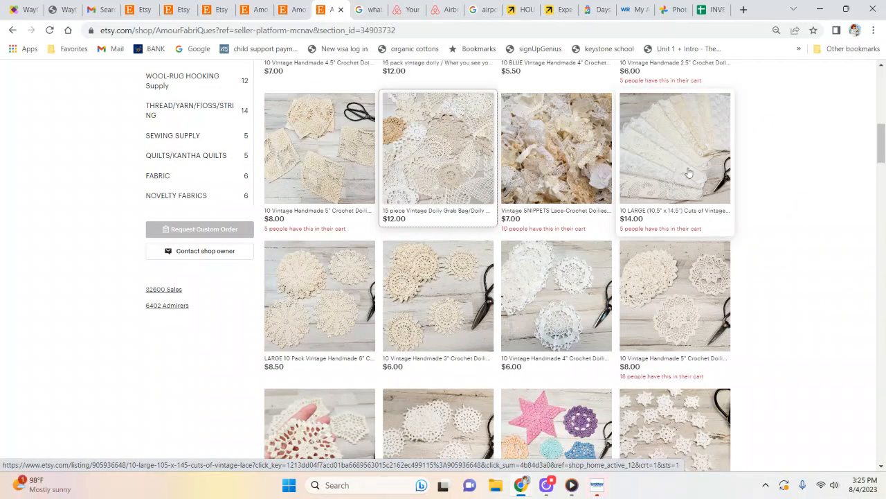
{"action": "mouse_move", "coordinate": [714, 133]}
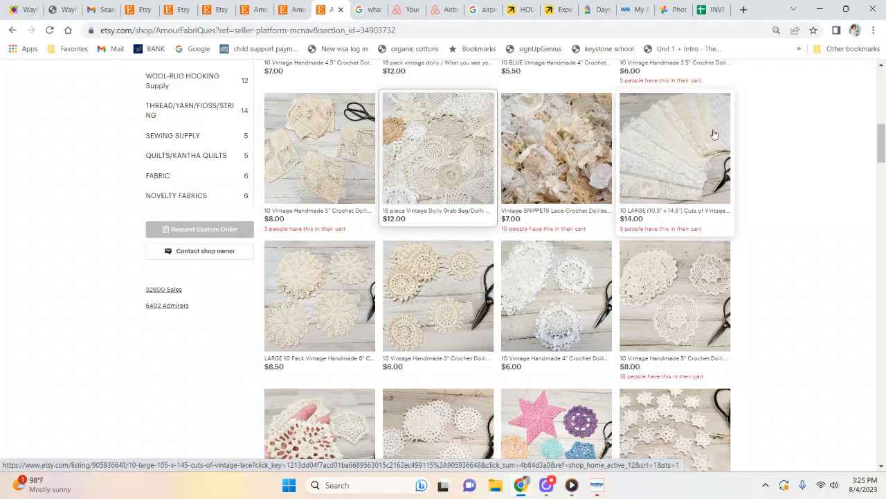
{"action": "mouse_move", "coordinate": [698, 123]}
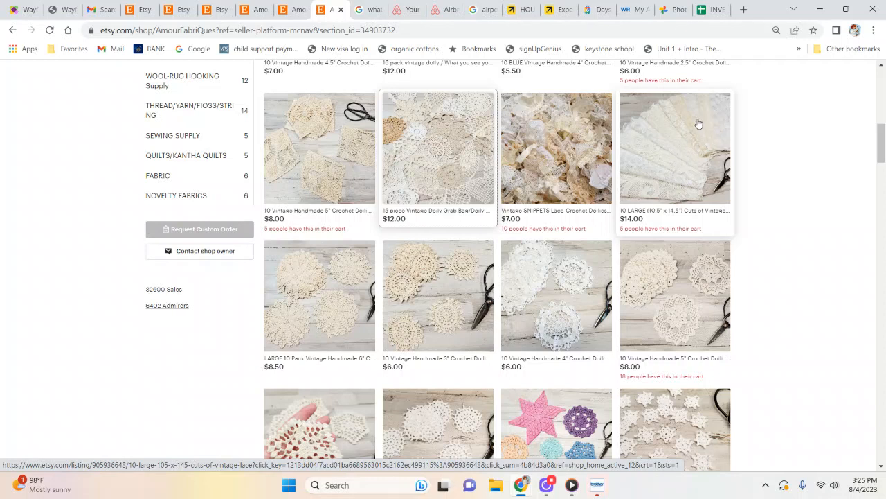
{"action": "mouse_move", "coordinate": [691, 169]}
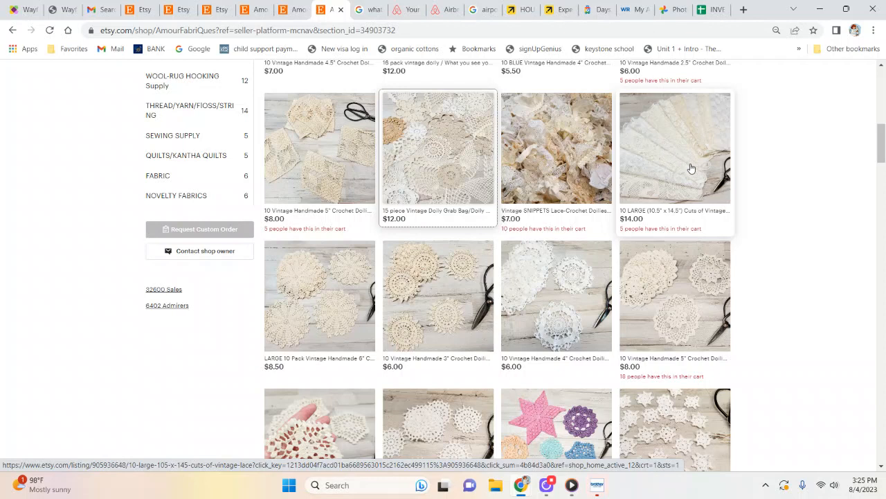
{"action": "mouse_move", "coordinate": [667, 178]}
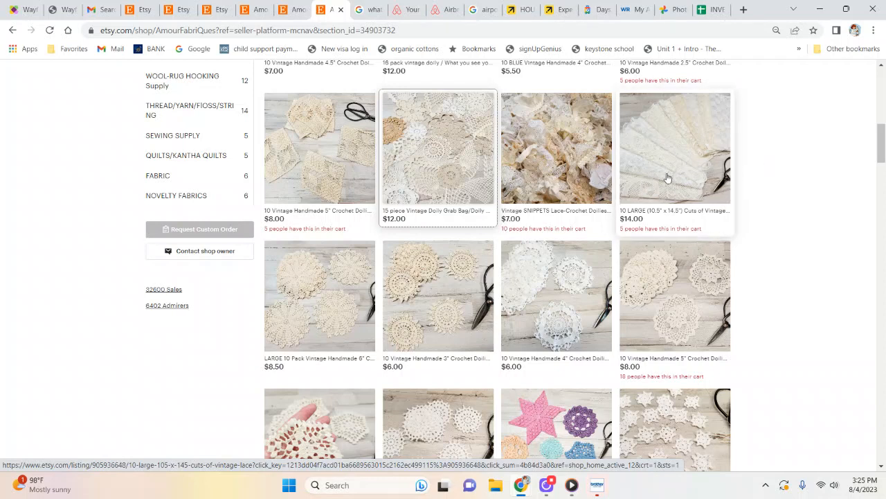
{"action": "mouse_move", "coordinate": [700, 147]}
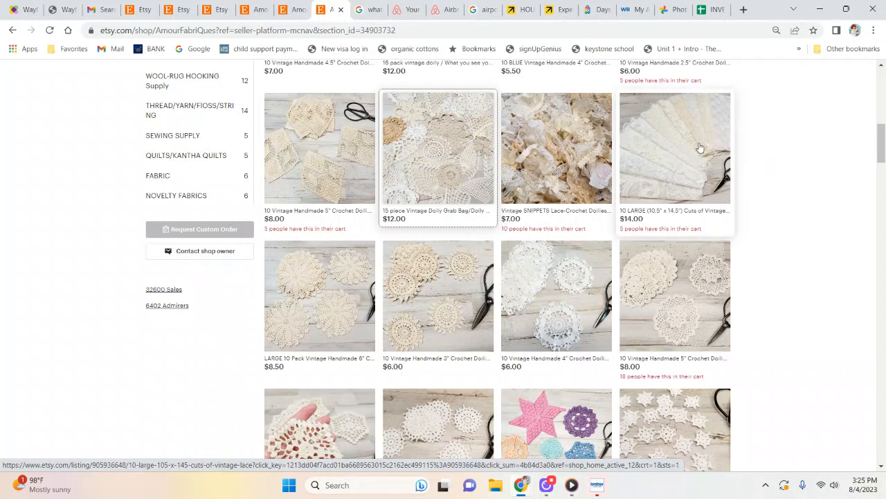
{"action": "scroll", "scroll_direction": "down", "scroll_amount": 3}
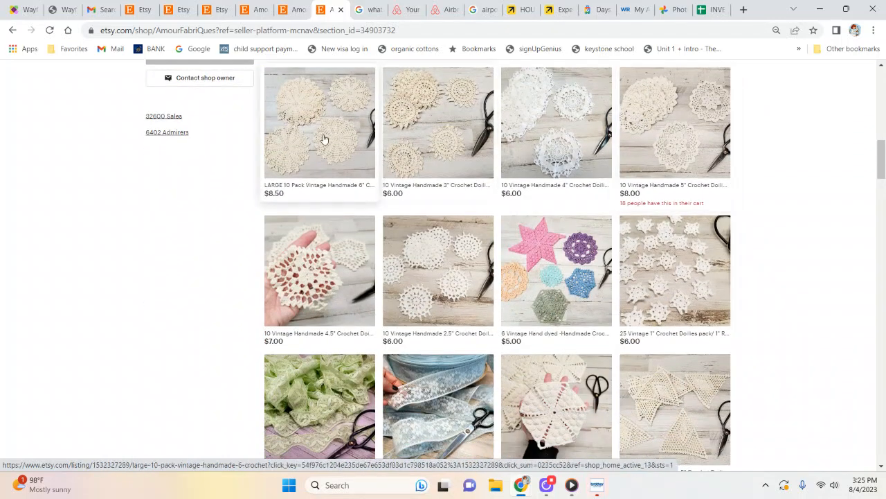
{"action": "mouse_move", "coordinate": [576, 130]}
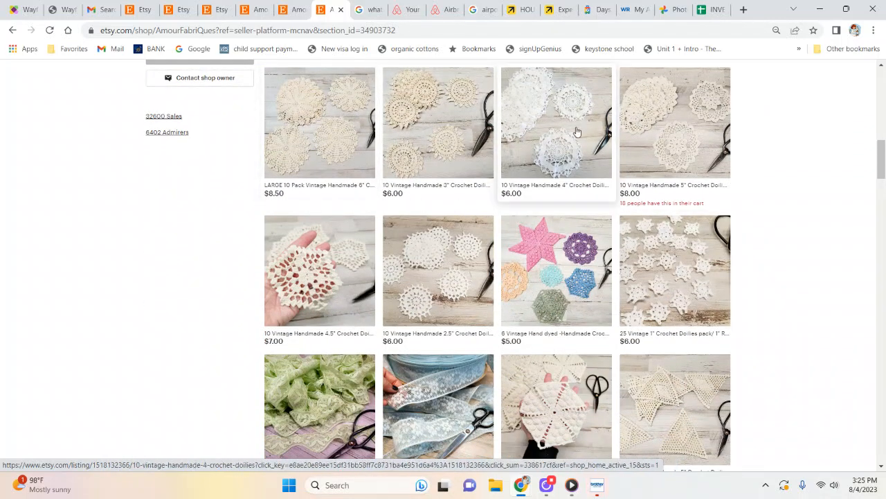
{"action": "mouse_move", "coordinate": [607, 270]}
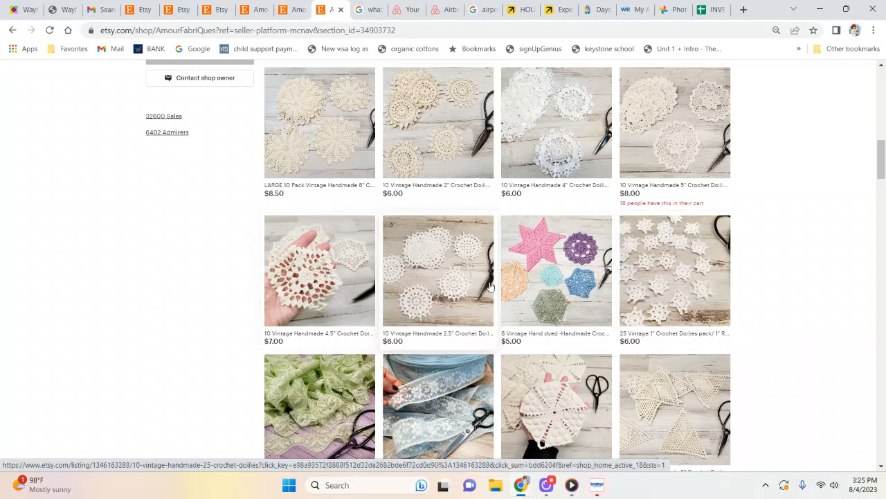
{"action": "mouse_move", "coordinate": [618, 305]}
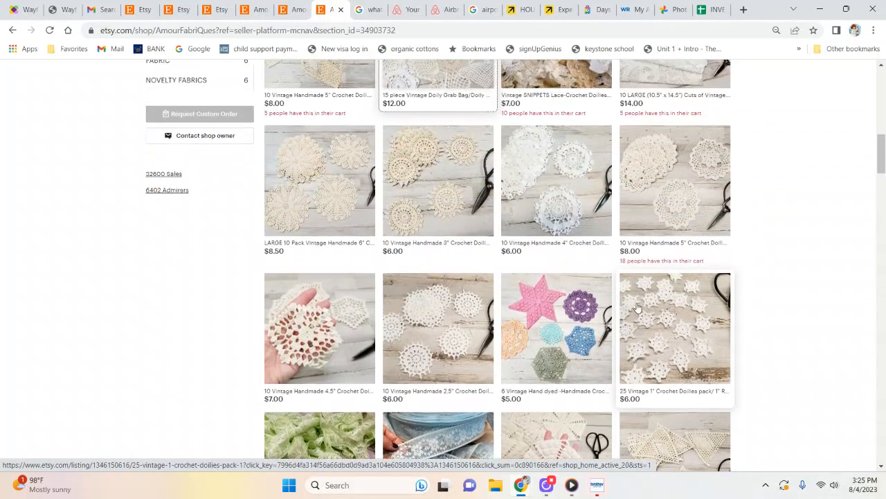
{"action": "scroll", "scroll_direction": "up", "scroll_amount": 3}
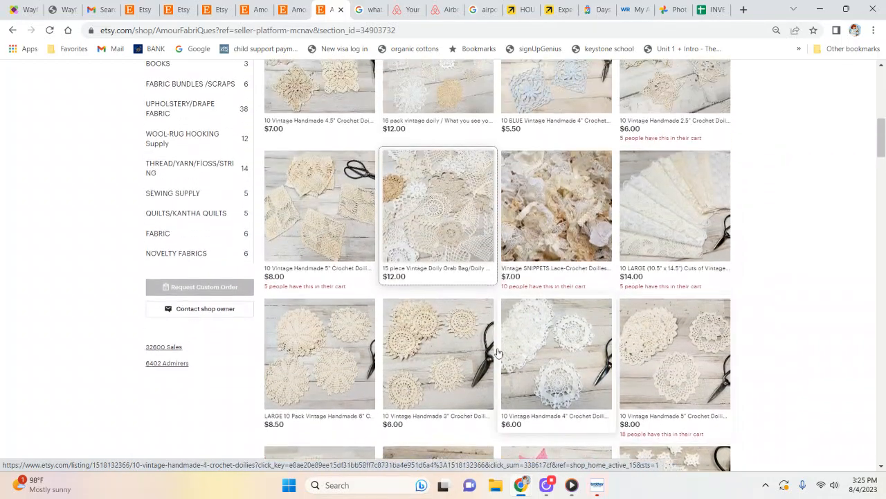
{"action": "scroll", "scroll_direction": "up", "scroll_amount": 3}
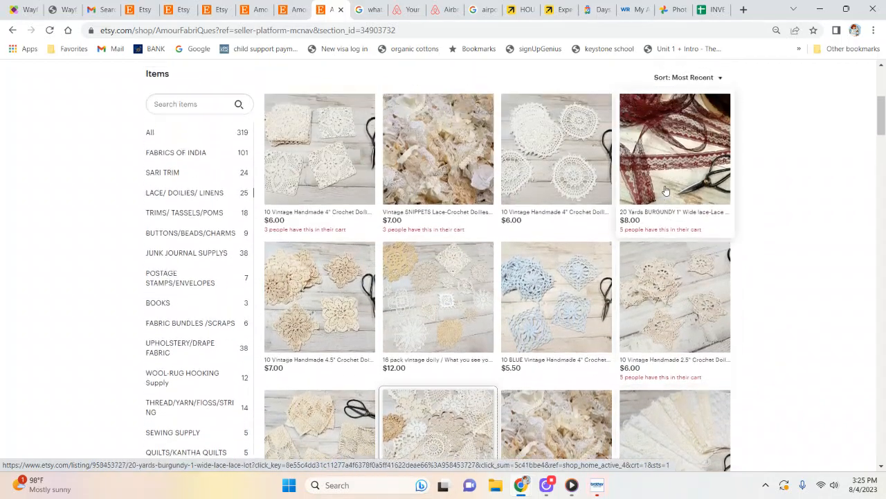
{"action": "scroll", "scroll_direction": "down", "scroll_amount": 3}
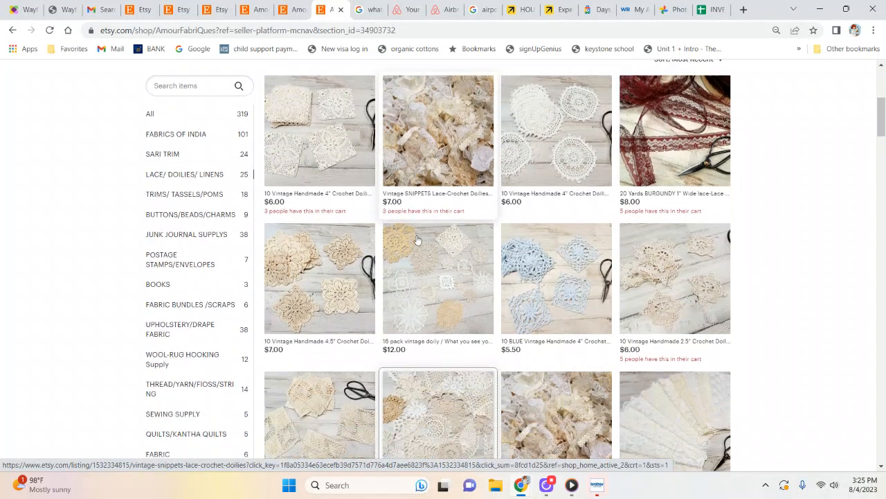
{"action": "scroll", "scroll_direction": "down", "scroll_amount": 3}
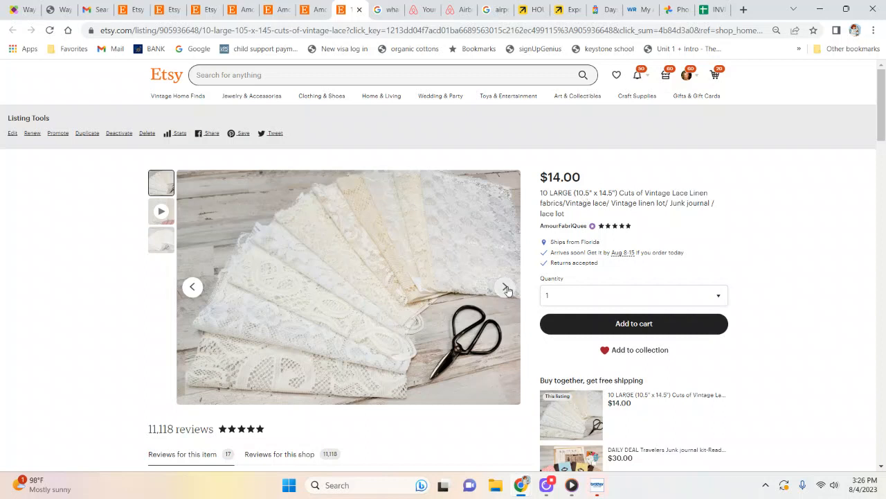
Step through the $14.00 lace linen listing's video and remaining photos
{"action": "left_click", "coordinate": [507, 291]}
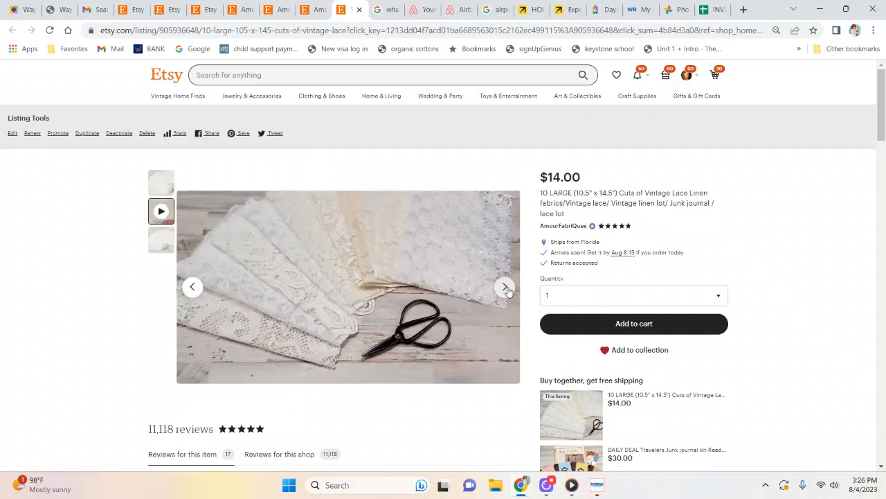
{"action": "left_click", "coordinate": [504, 287]}
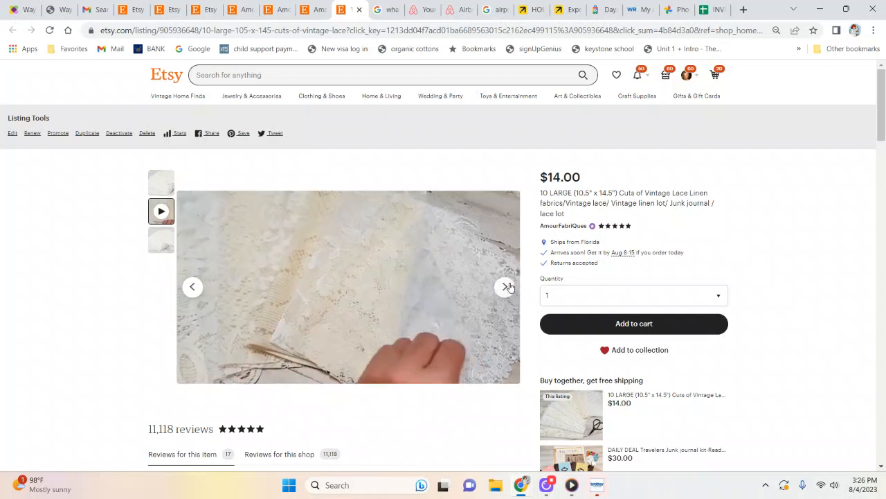
{"action": "left_click", "coordinate": [506, 287]}
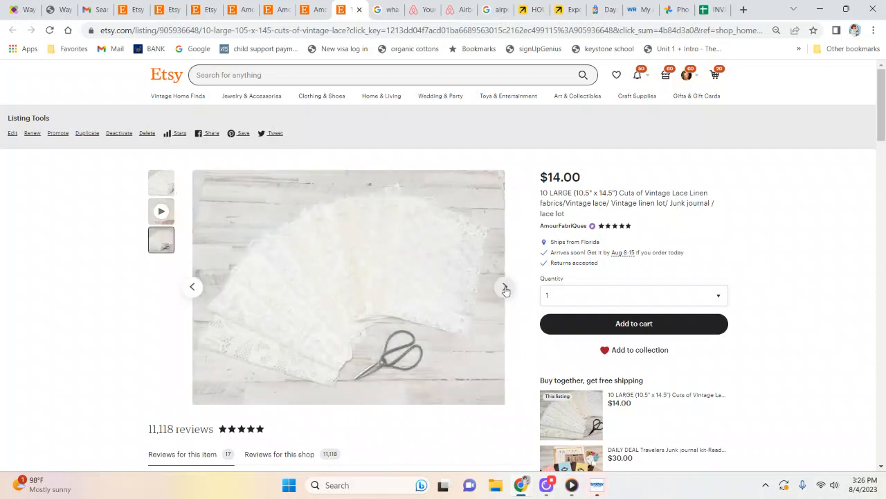
{"action": "left_click", "coordinate": [505, 288]}
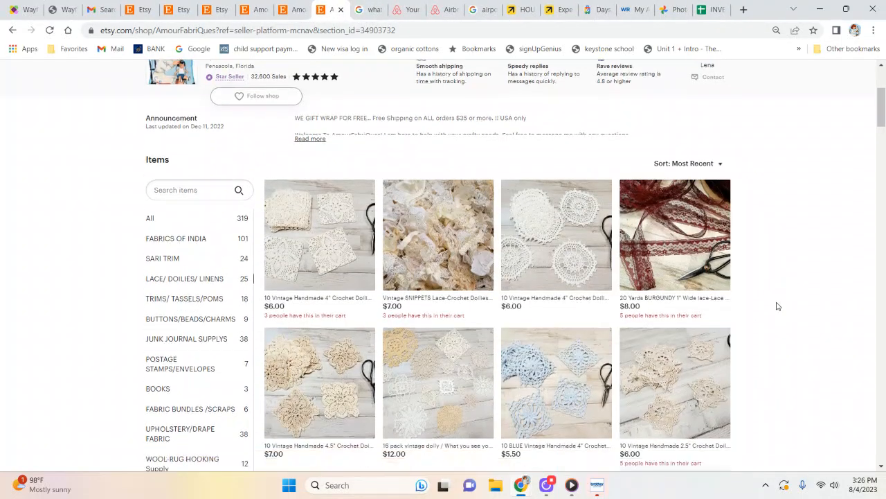
{"action": "scroll", "scroll_direction": "down", "scroll_amount": 3}
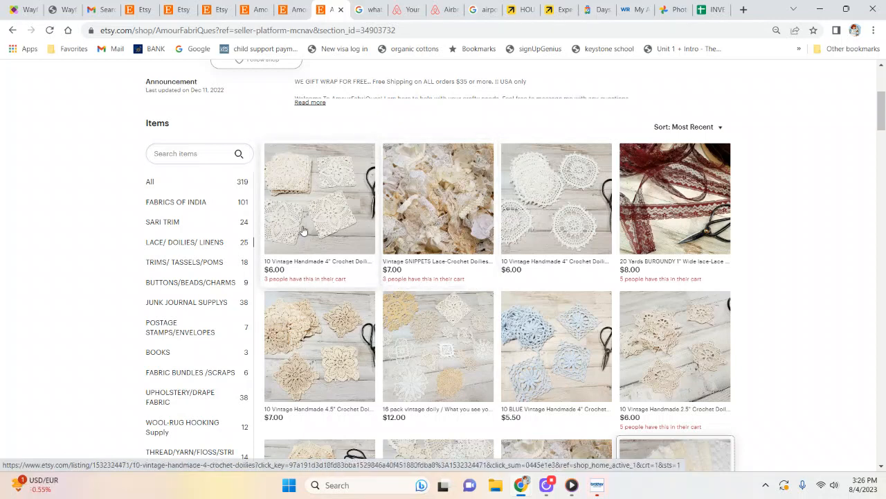
{"action": "scroll", "scroll_direction": "down", "scroll_amount": 3}
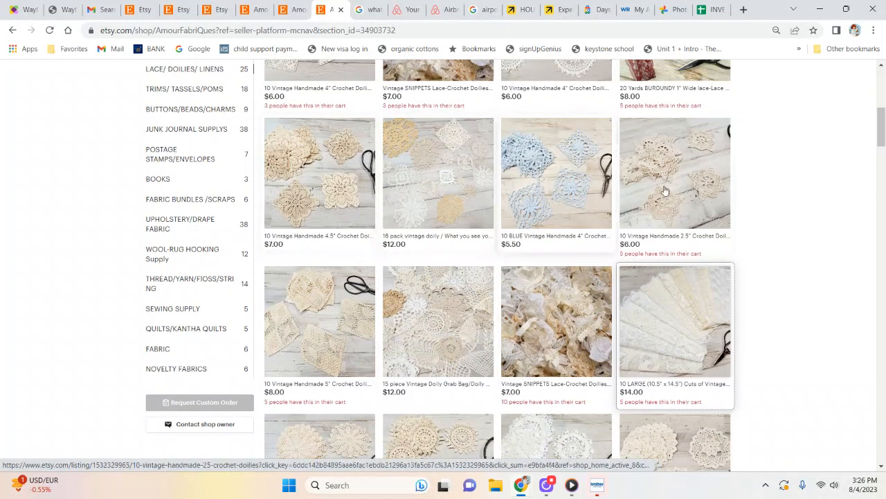